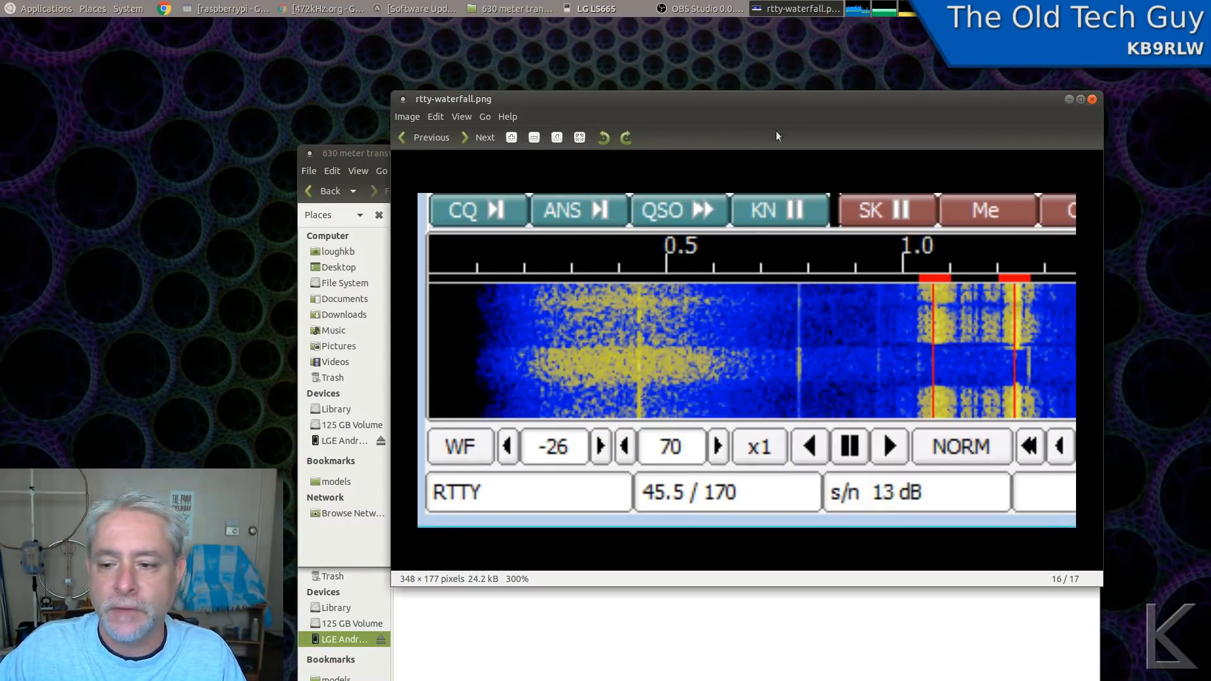
pyautogui.moveTo(951, 375)
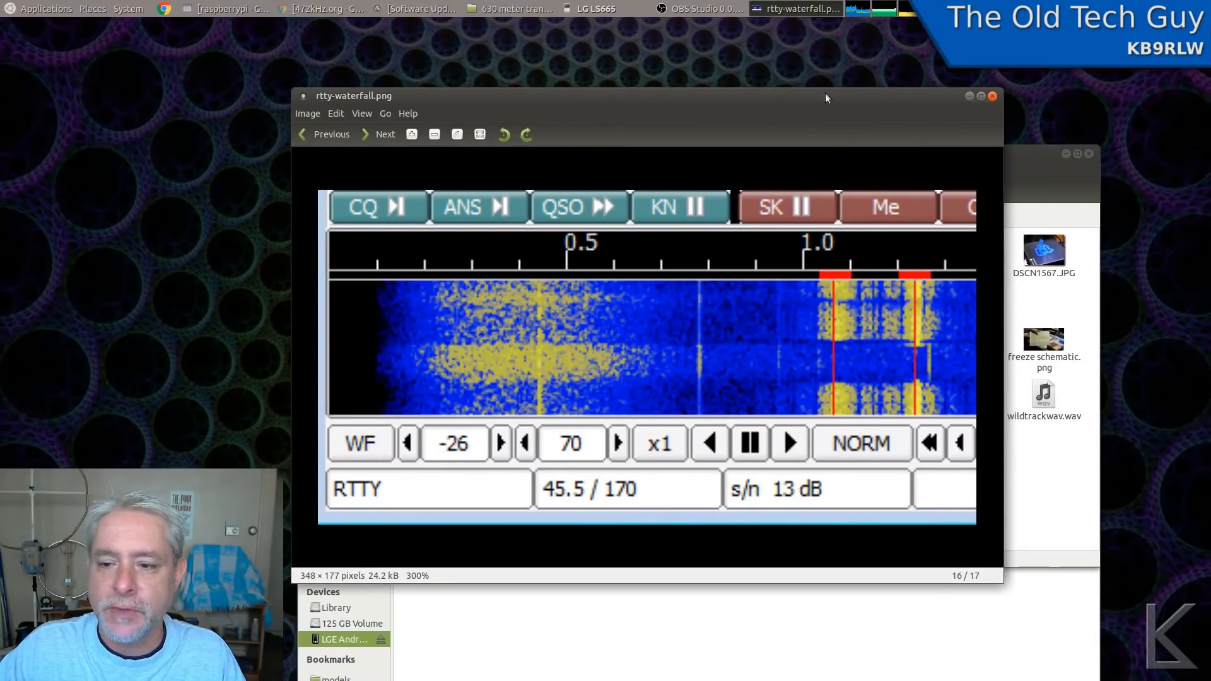
pyautogui.moveTo(840, 334)
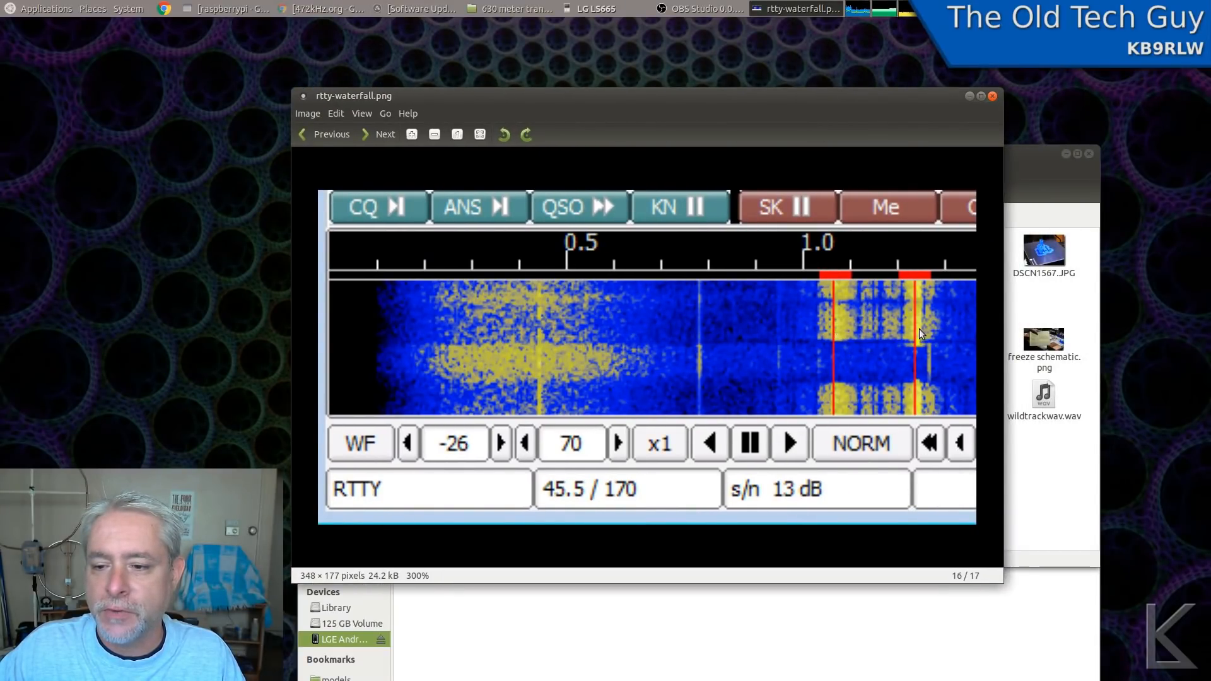
pyautogui.moveTo(891, 333)
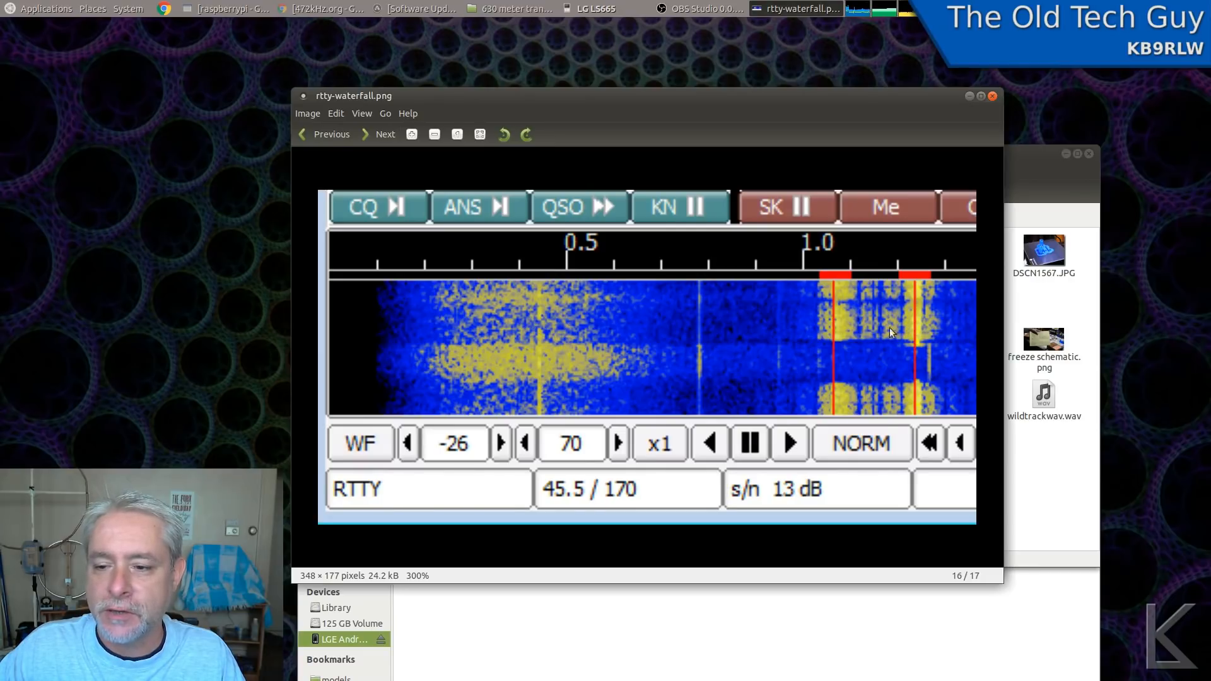
pyautogui.moveTo(915, 326)
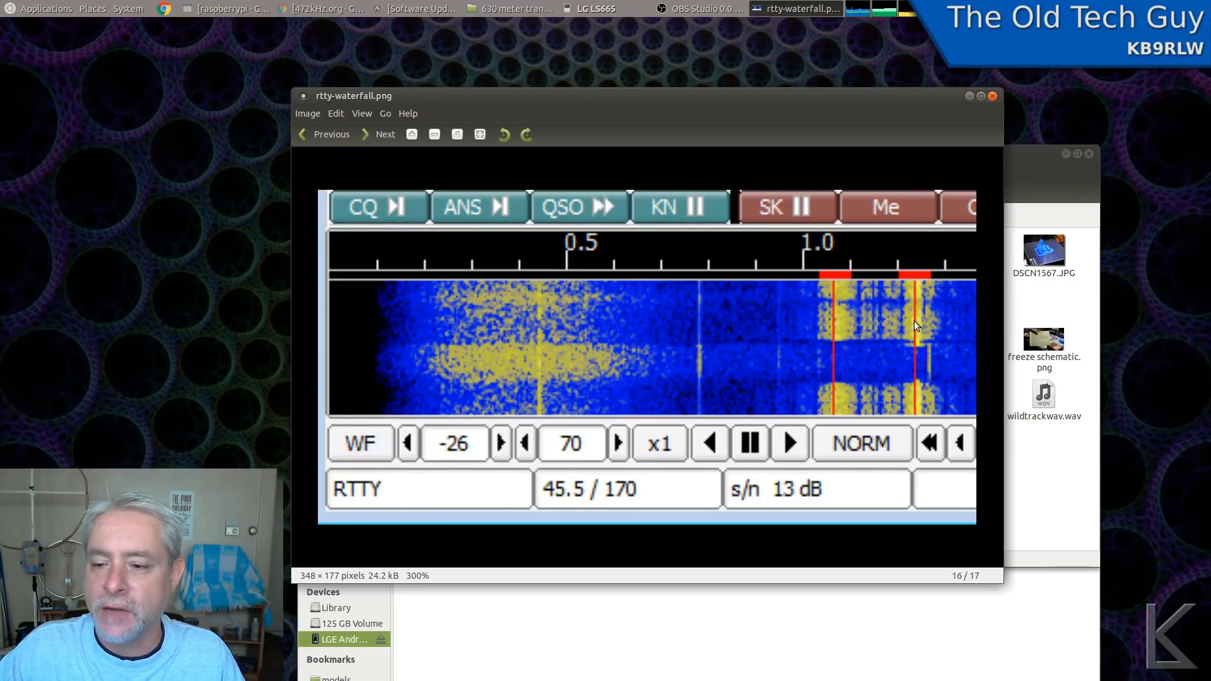
pyautogui.moveTo(849, 333)
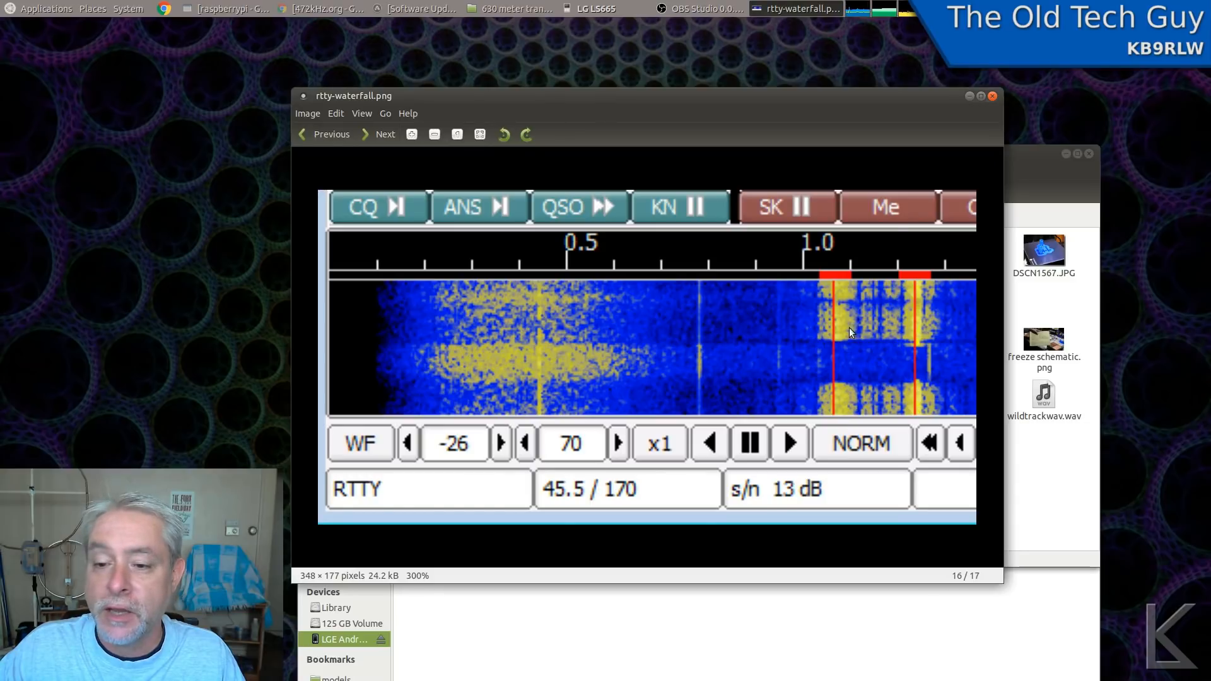
pyautogui.moveTo(838, 320)
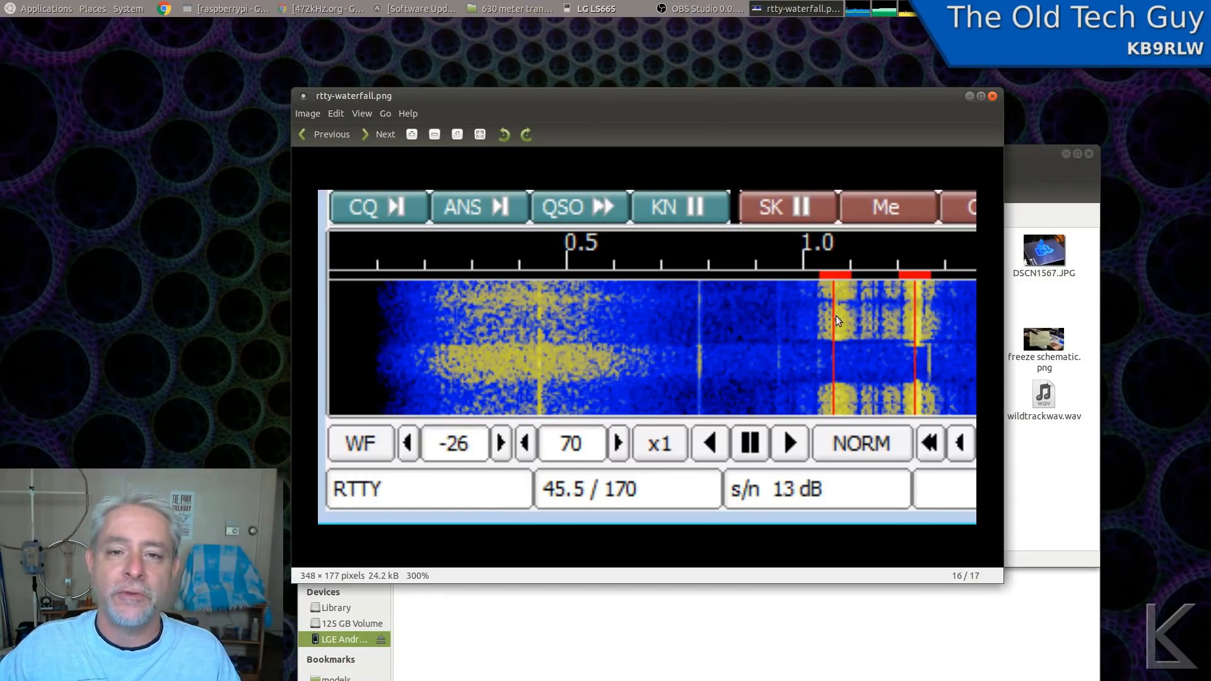